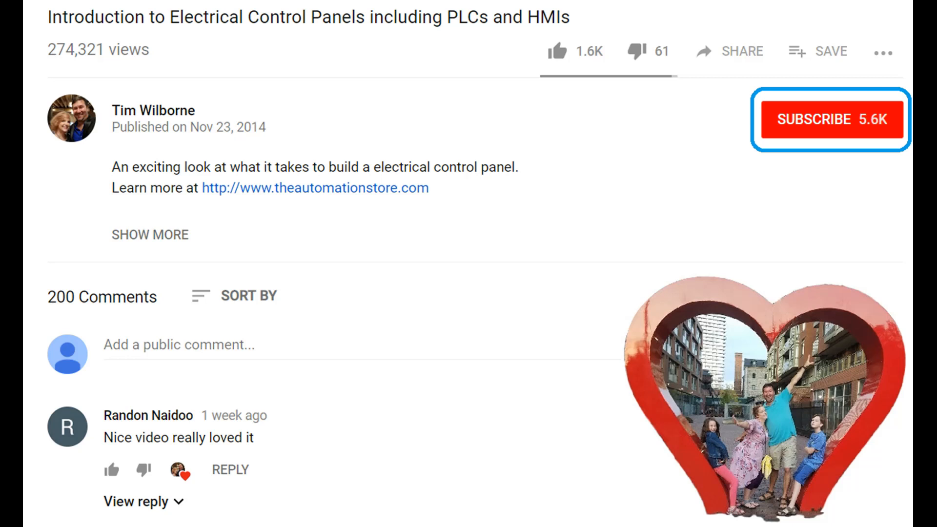
{"action": "left_click", "coordinate": [558, 51]}
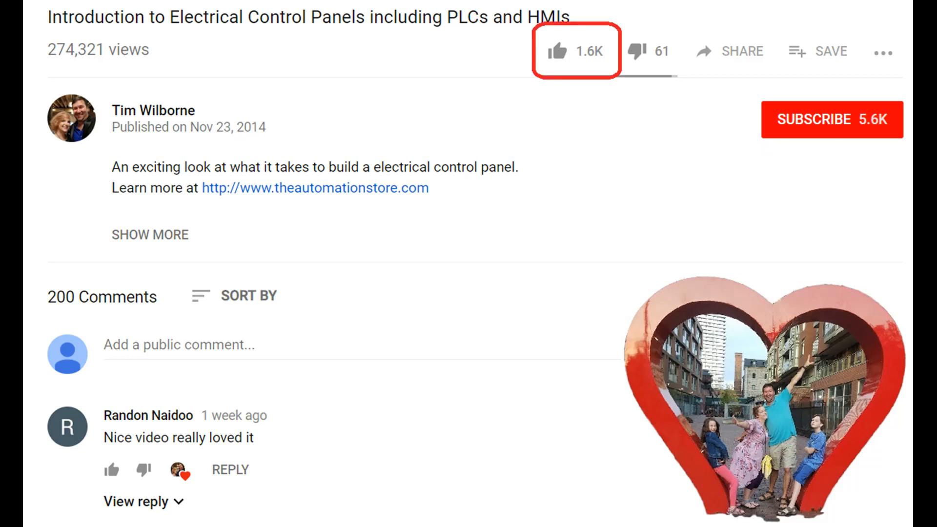